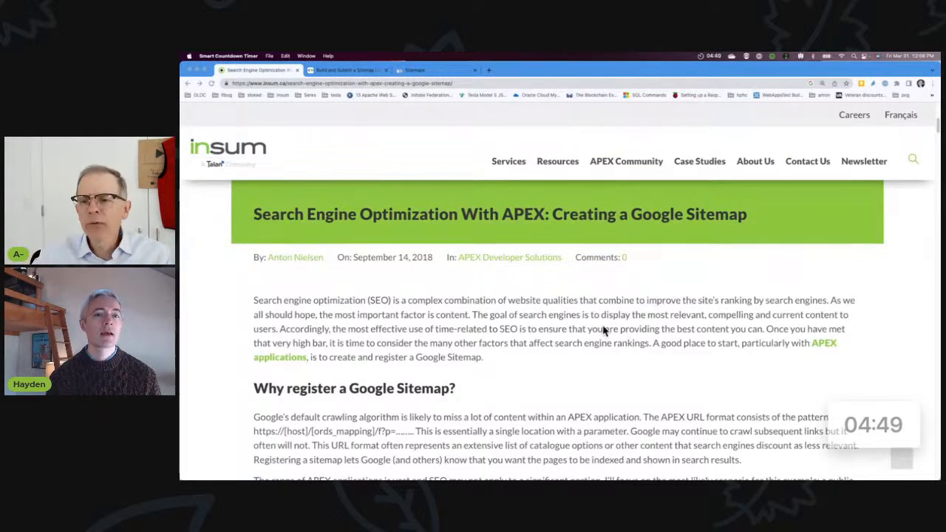
Step: Scroll through the Products report and switch to the Portable DVD Player details tab
scroll(down, 3)
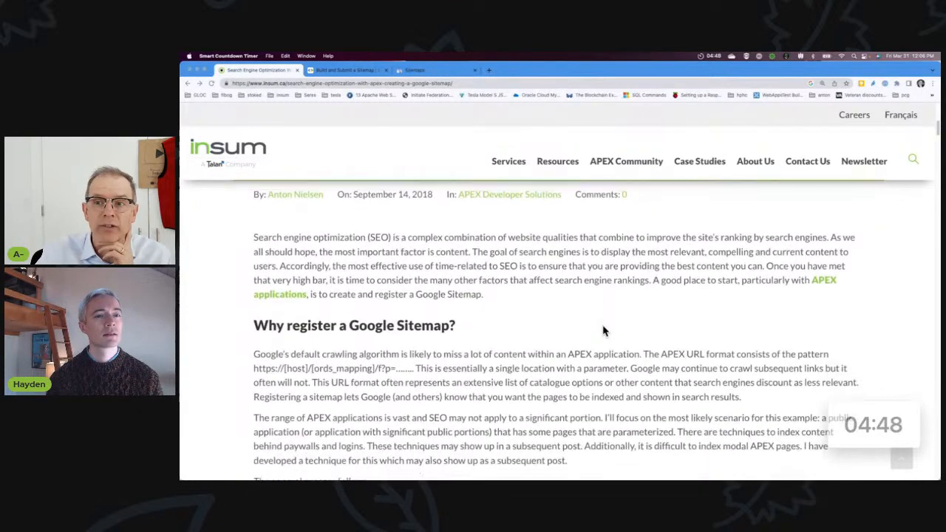
scroll(down, 3)
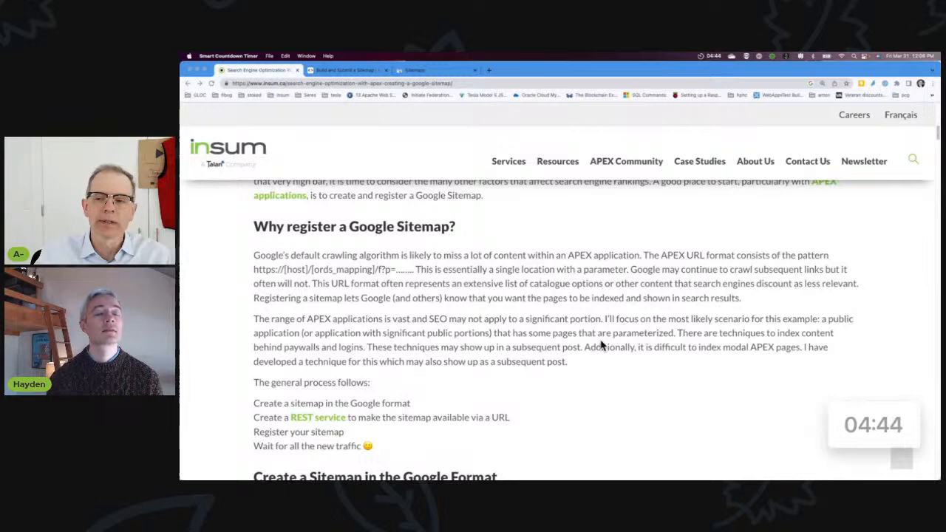
scroll(down, 3)
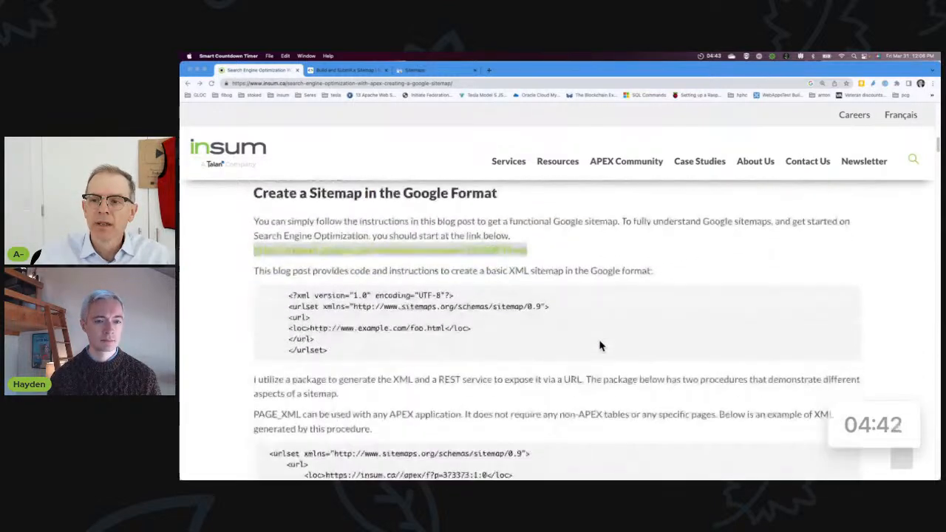
scroll(down, 3)
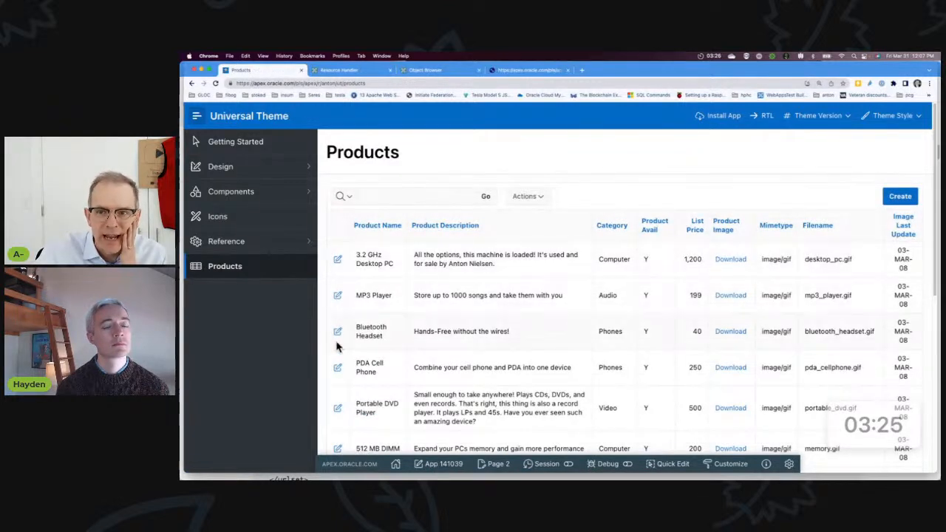
scroll(down, 3)
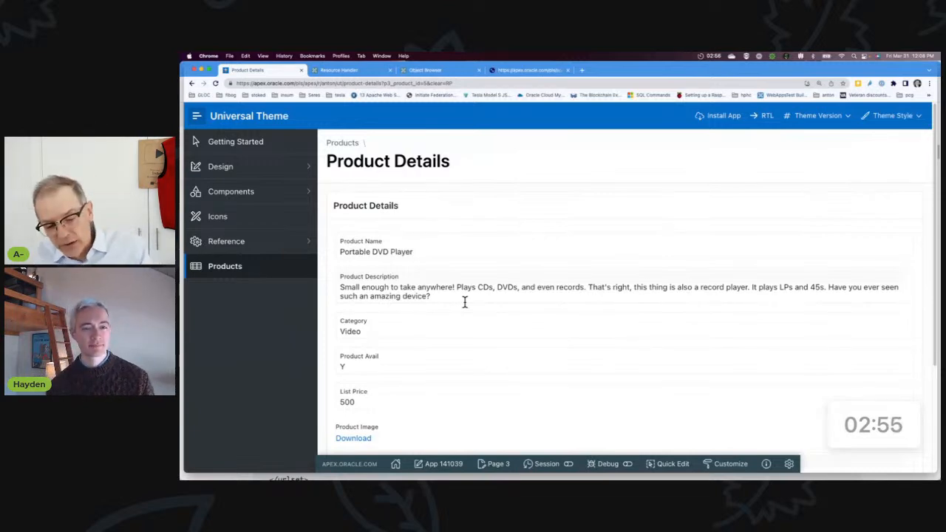
click(254, 69)
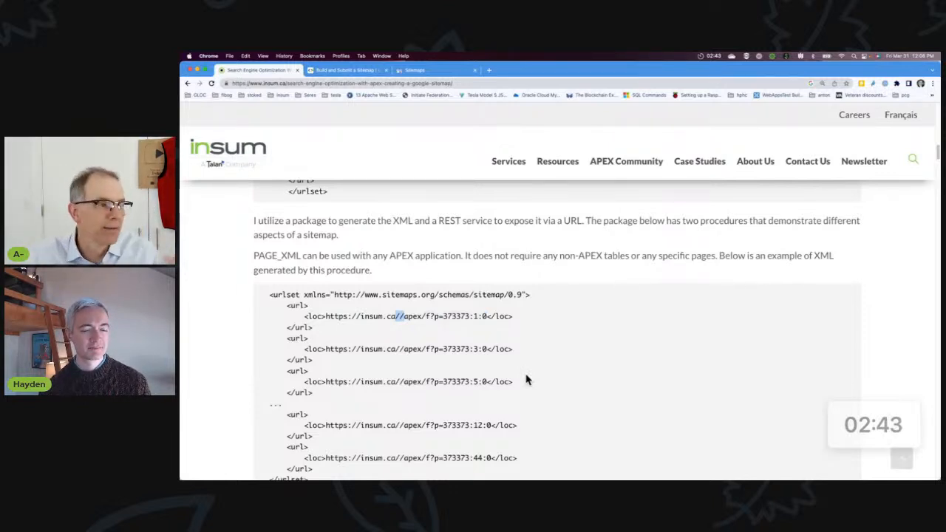
Step: Review the blog's XML examples, then switch to Google's Build and submit a sitemap guide
scroll(down, 3)
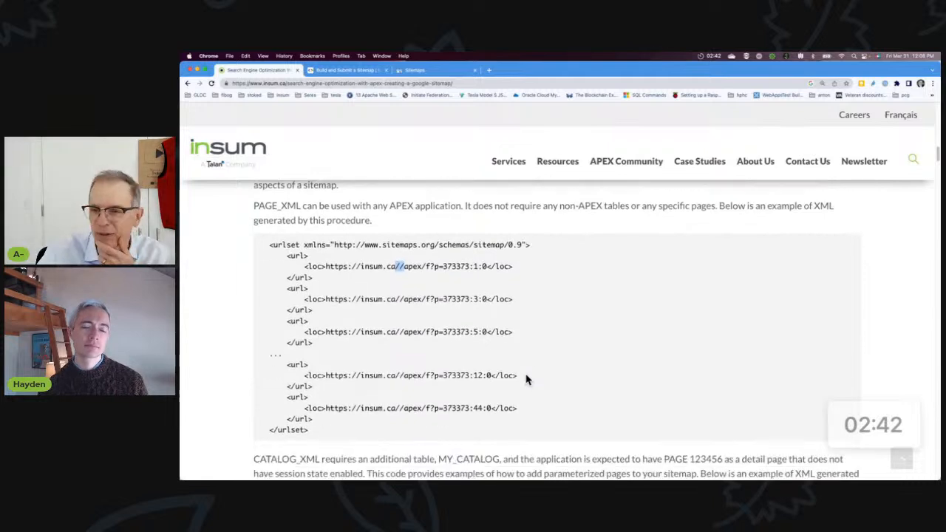
scroll(down, 3)
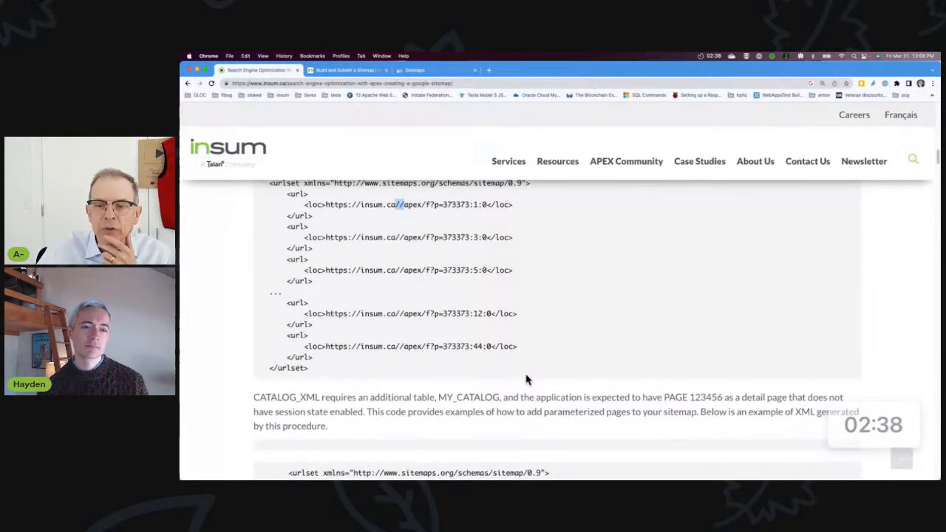
scroll(down, 3)
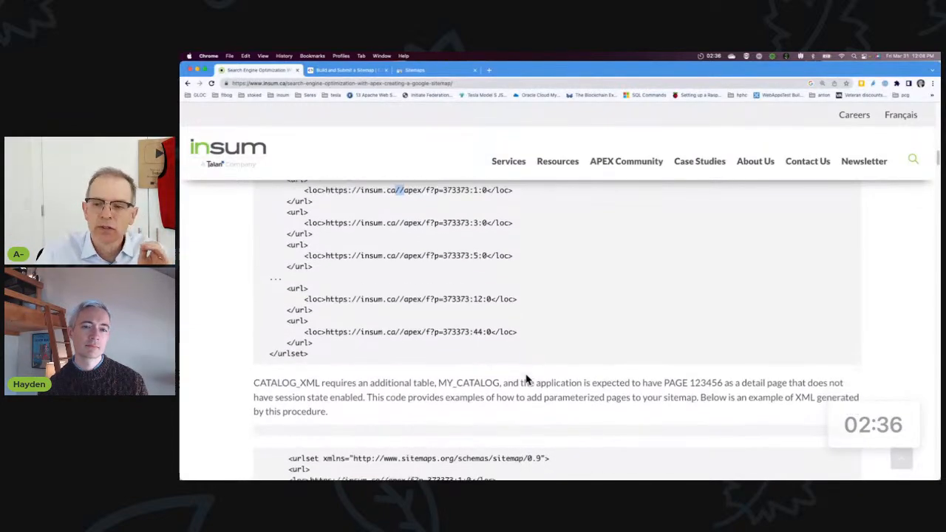
scroll(down, 3)
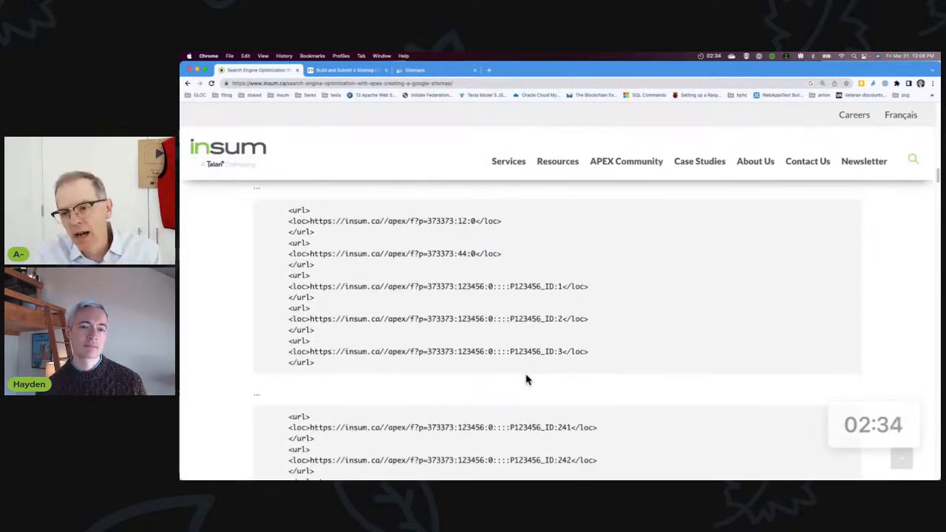
scroll(up, 3)
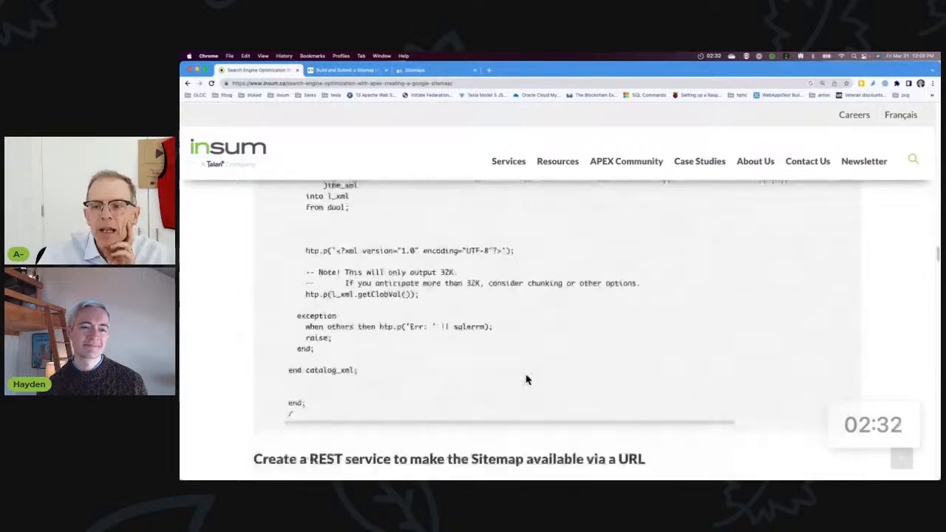
scroll(up, 3)
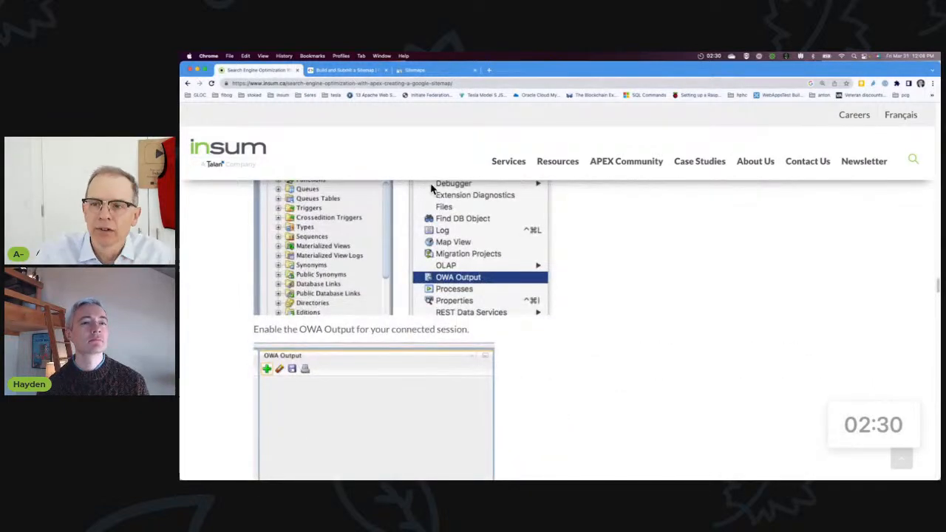
scroll(up, 3)
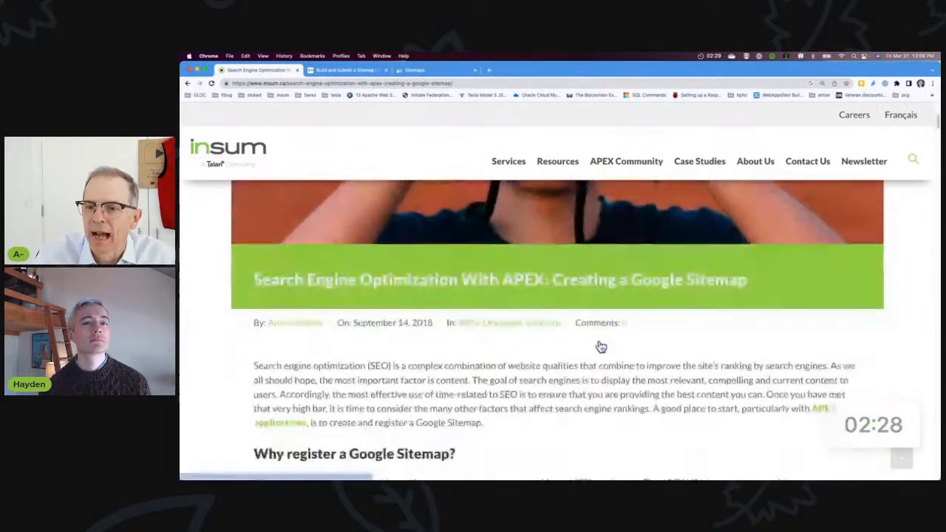
scroll(down, 3)
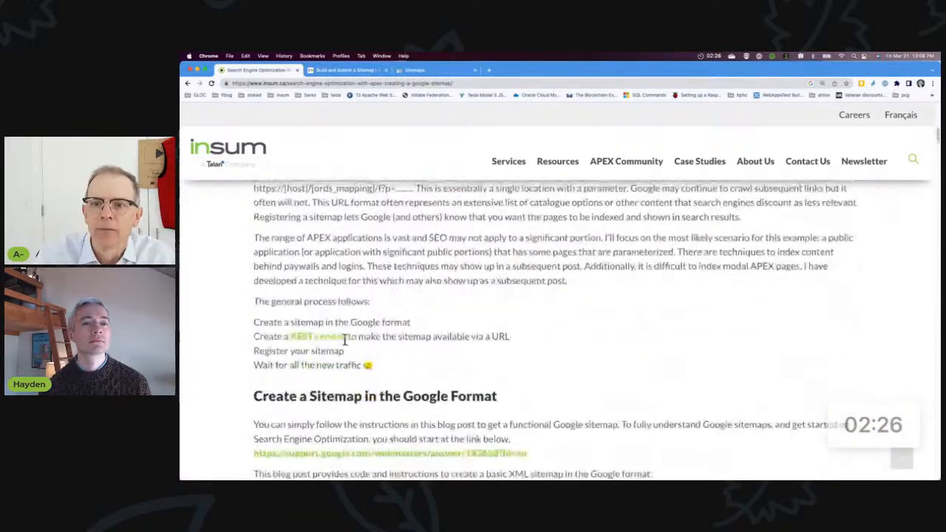
scroll(down, 3)
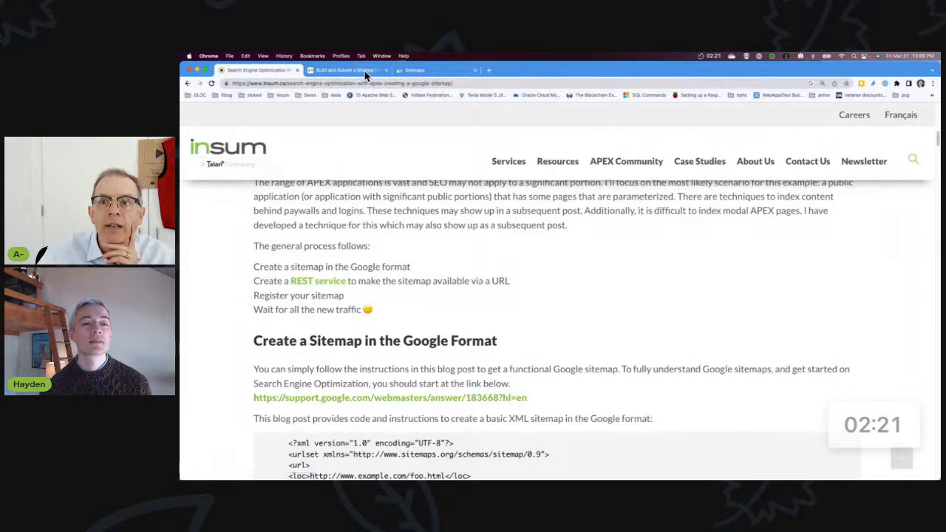
click(343, 69)
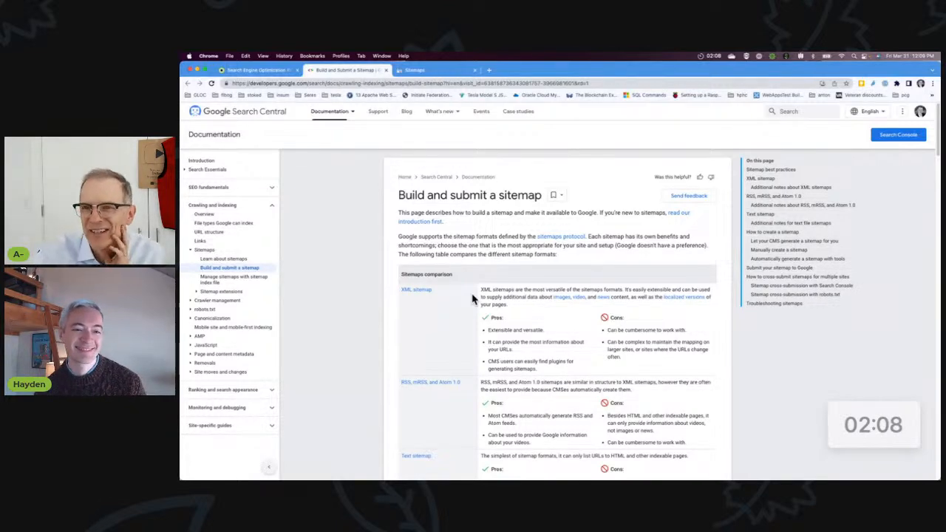
Step: Scroll to Google's XML sitemap example, then return to the MY_SITEMAP package in Object Browser
scroll(down, 3)
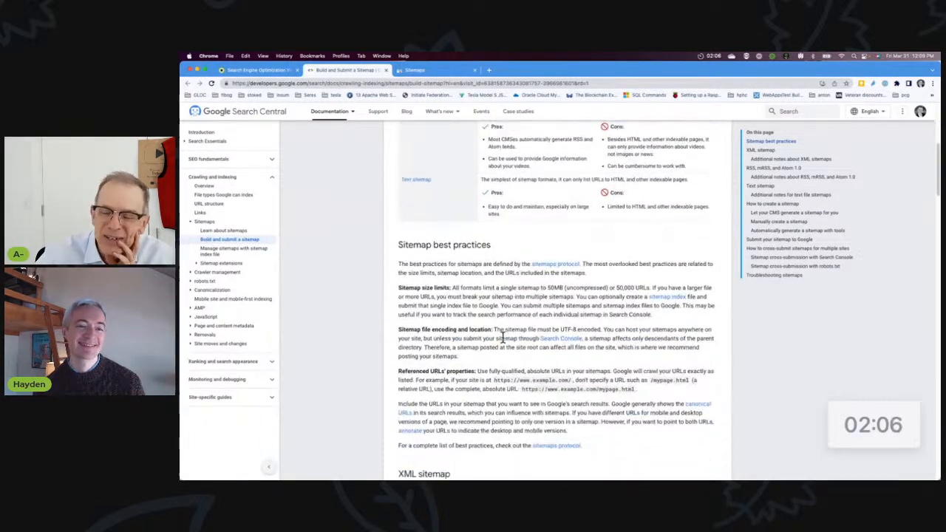
scroll(down, 3)
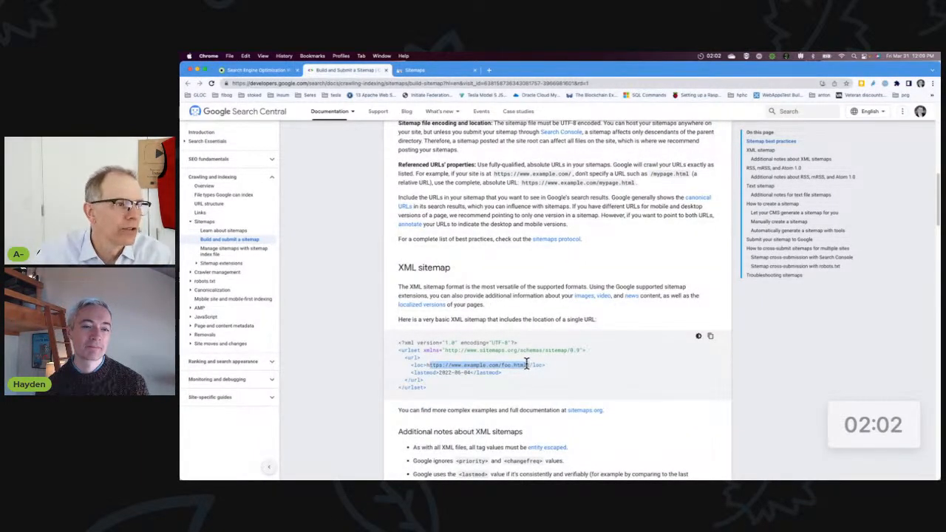
click(328, 111)
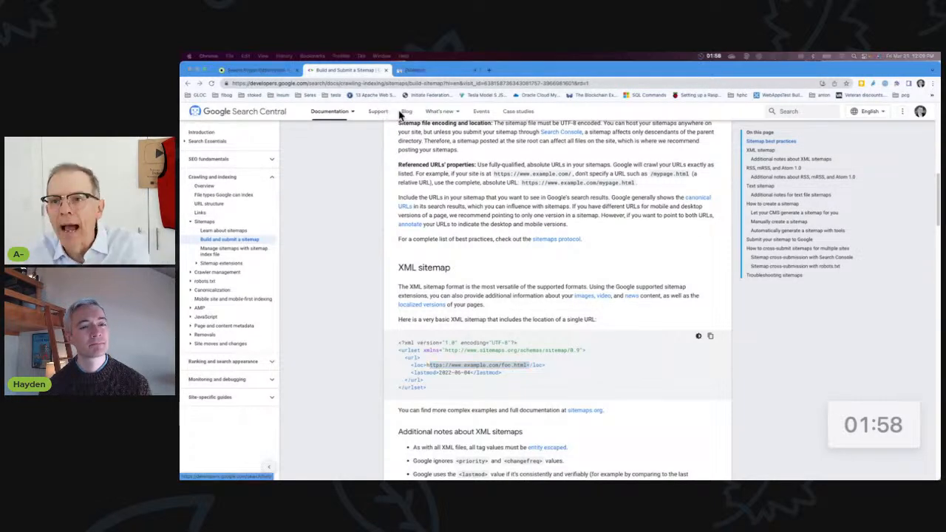
click(441, 69)
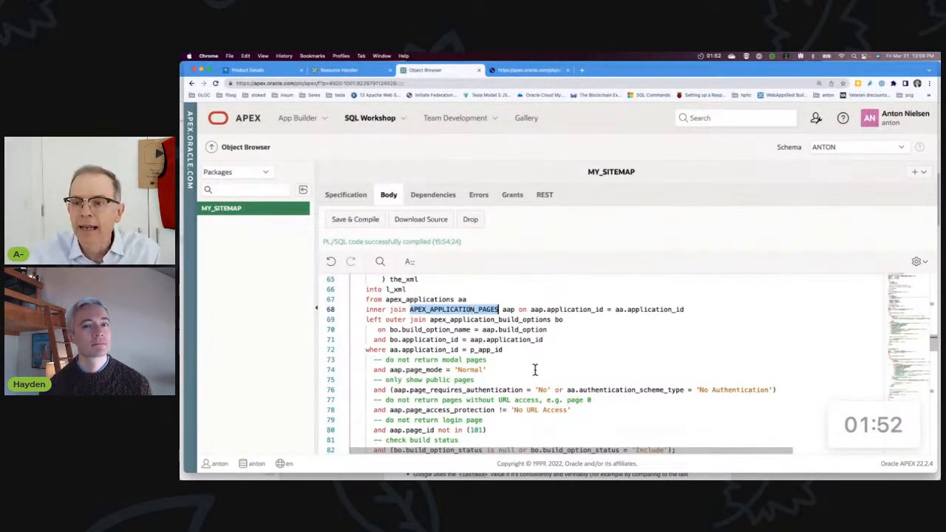
scroll(down, 3)
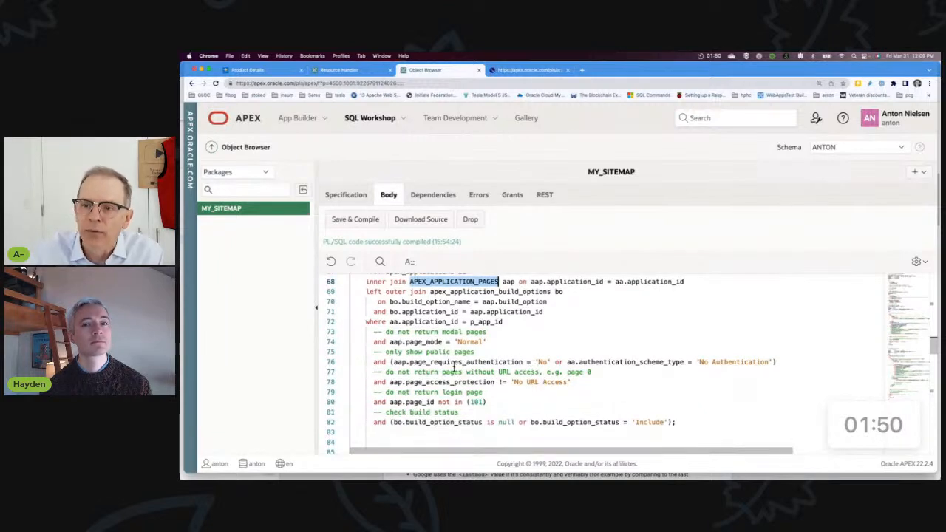
double_click(458, 361)
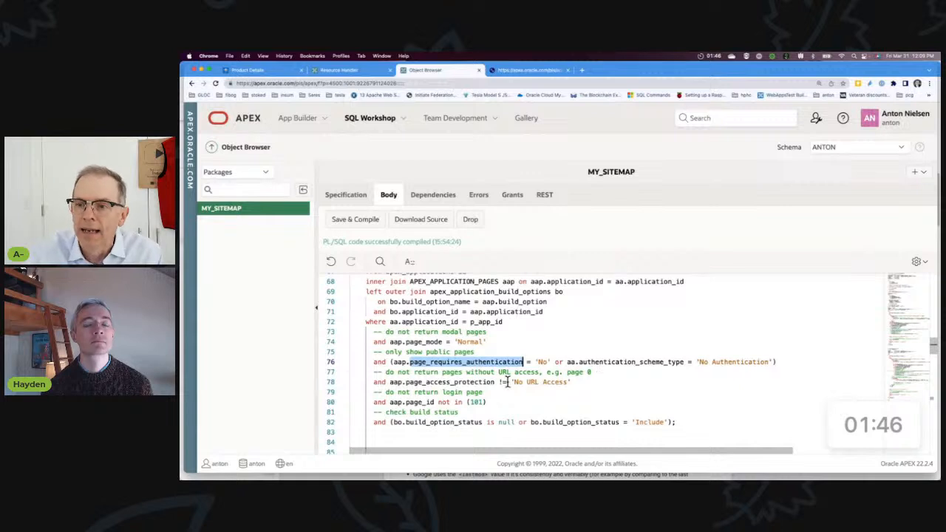
scroll(down, 3)
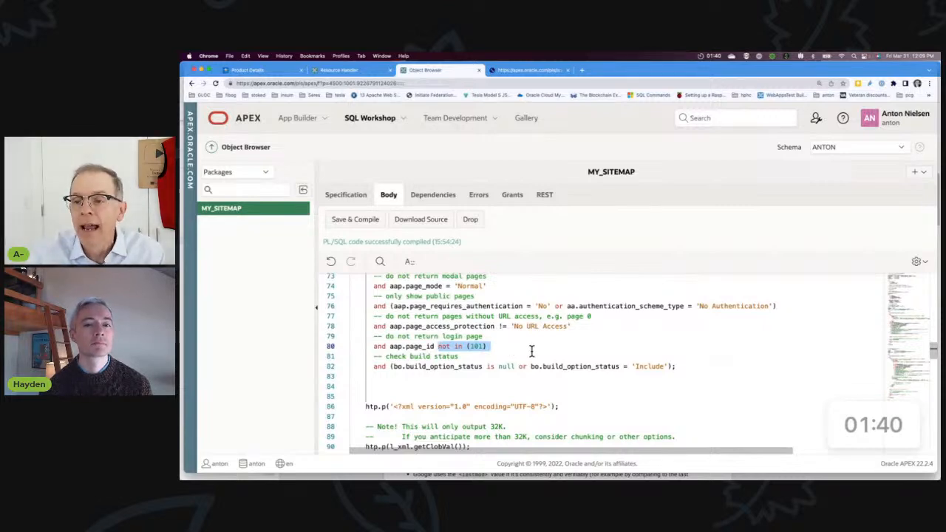
scroll(up, 3)
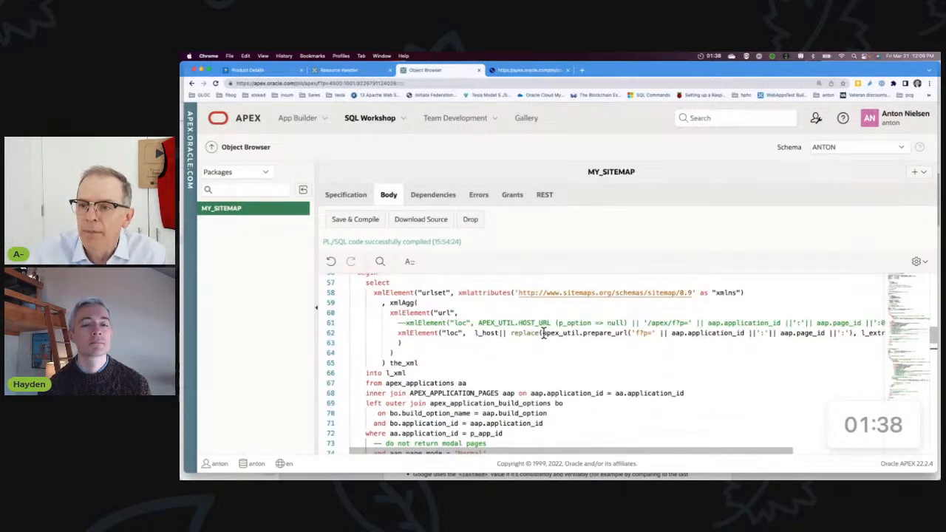
double_click(584, 332)
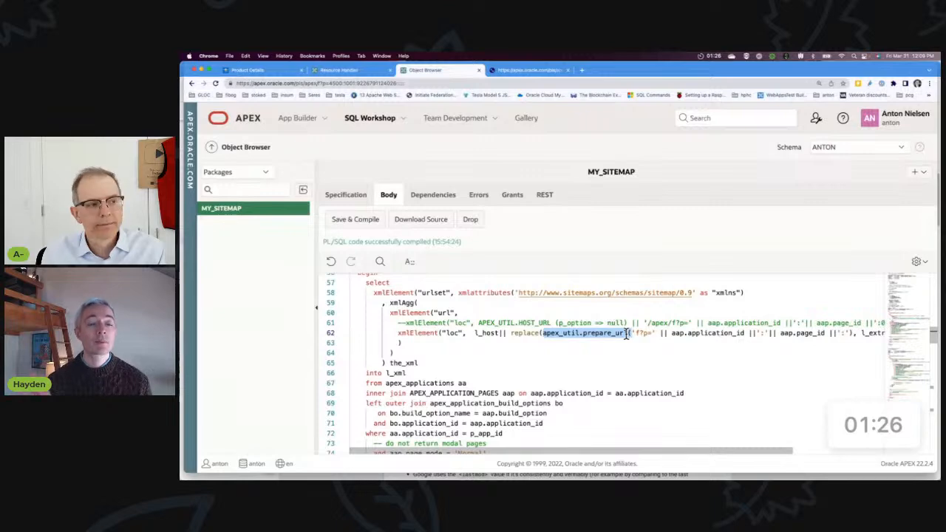
scroll(down, 3)
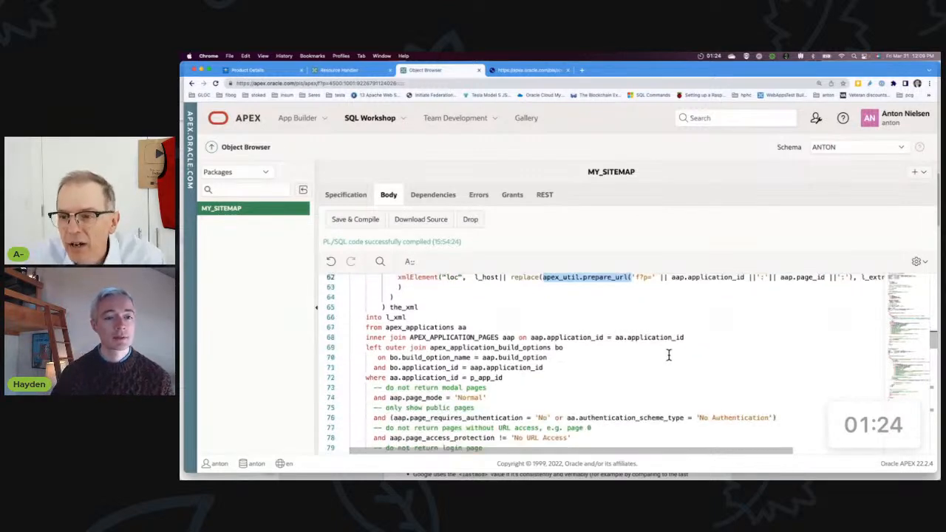
scroll(down, 3)
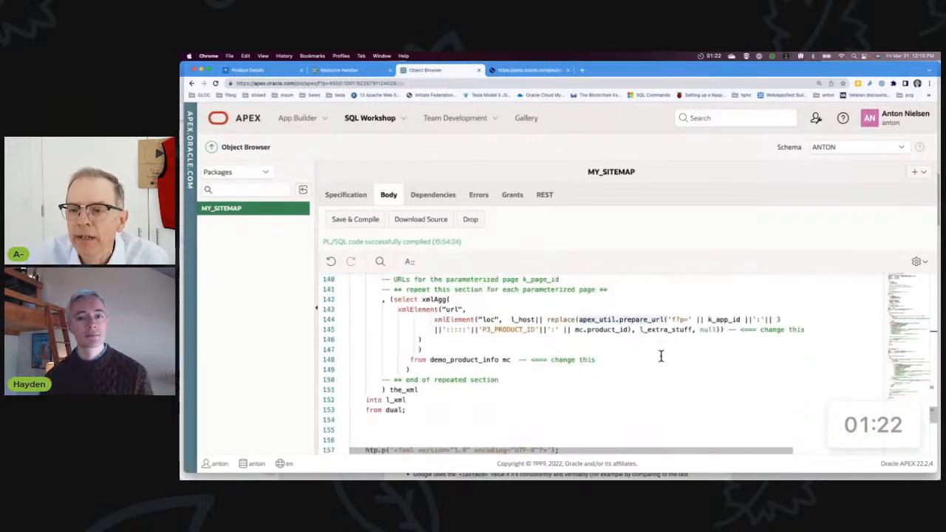
scroll(down, 3)
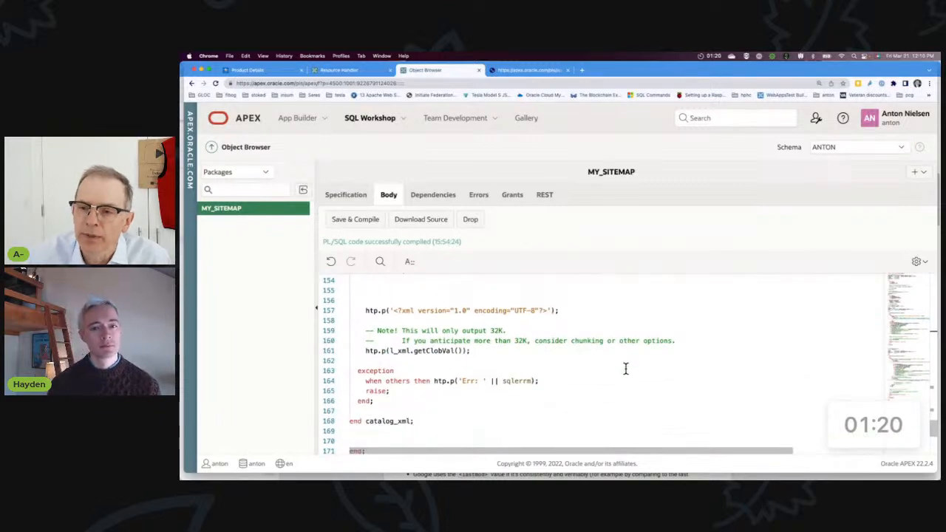
scroll(up, 3)
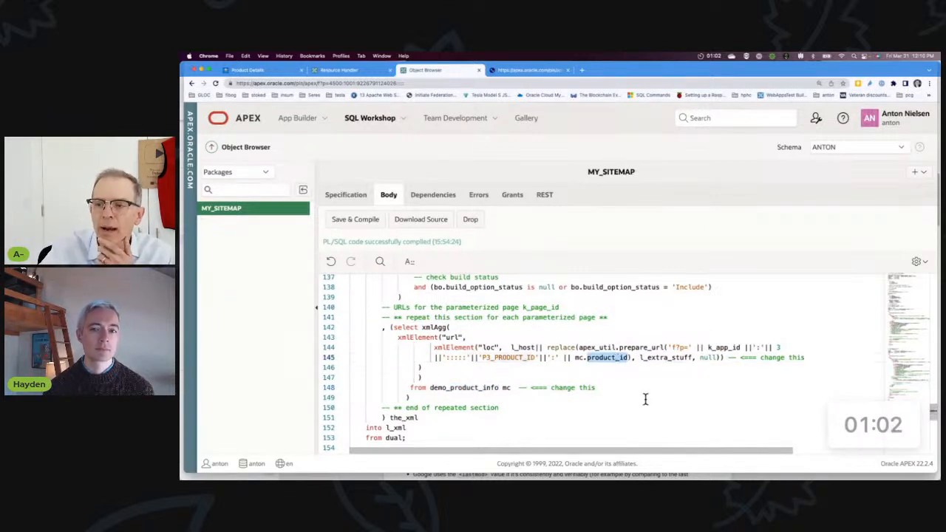
mouse_move(726, 348)
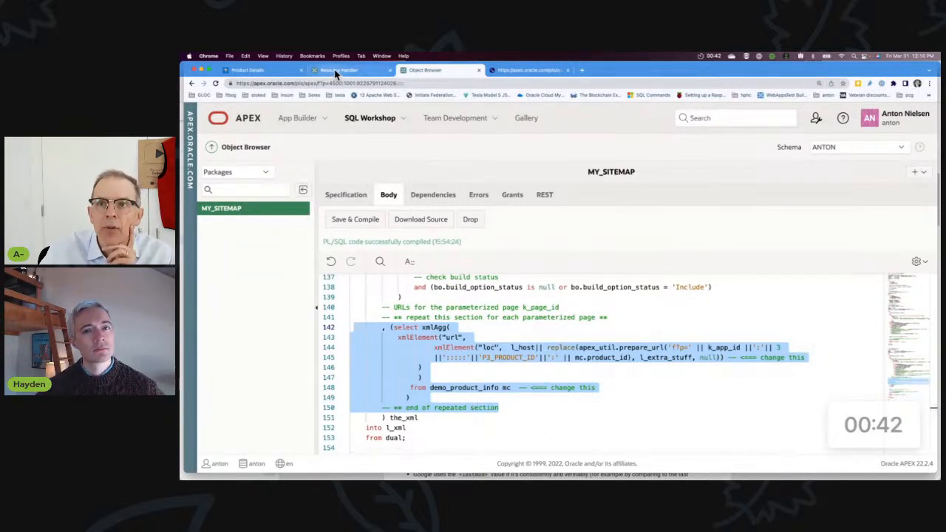
Step: Review the ut-products GET handler source calling my_sitemap.catalog_xml
click(347, 69)
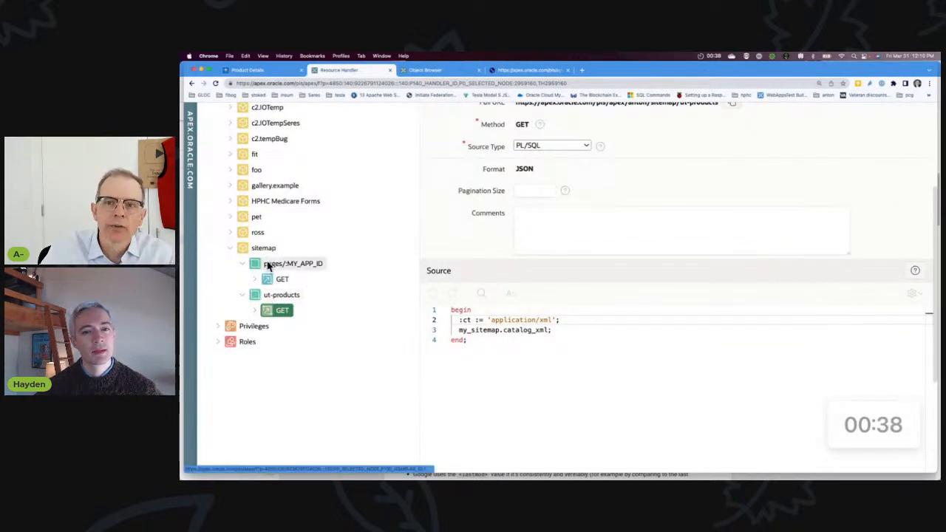
scroll(up, 3)
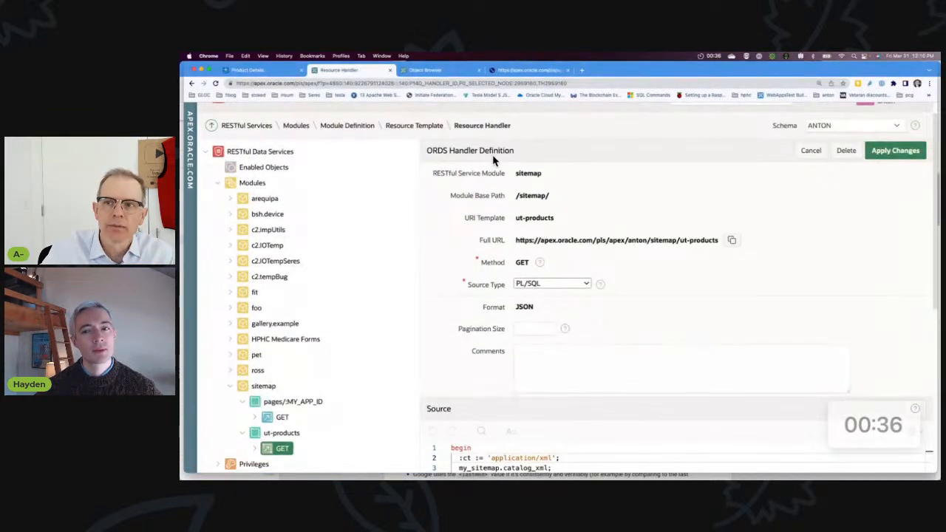
scroll(down, 3)
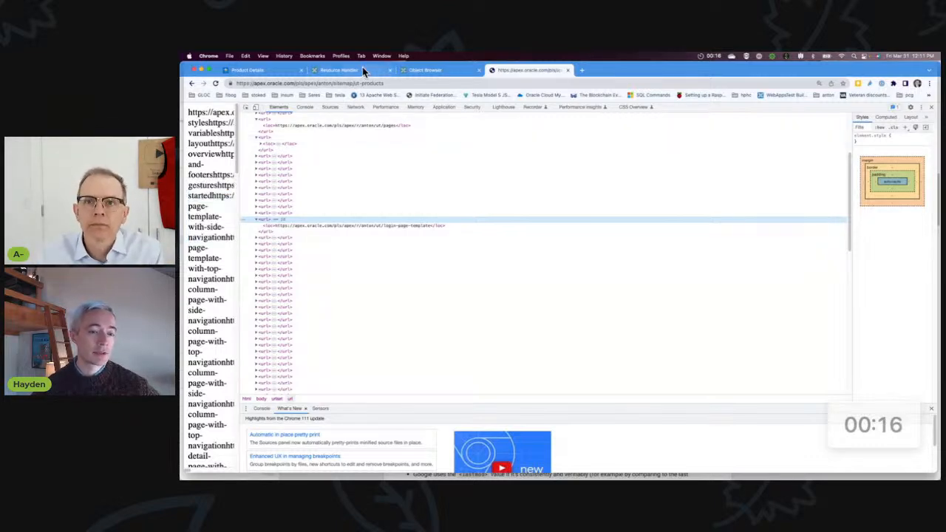
Step: Switch to the running app's Product Details tab for the Portable DVD Player
click(255, 69)
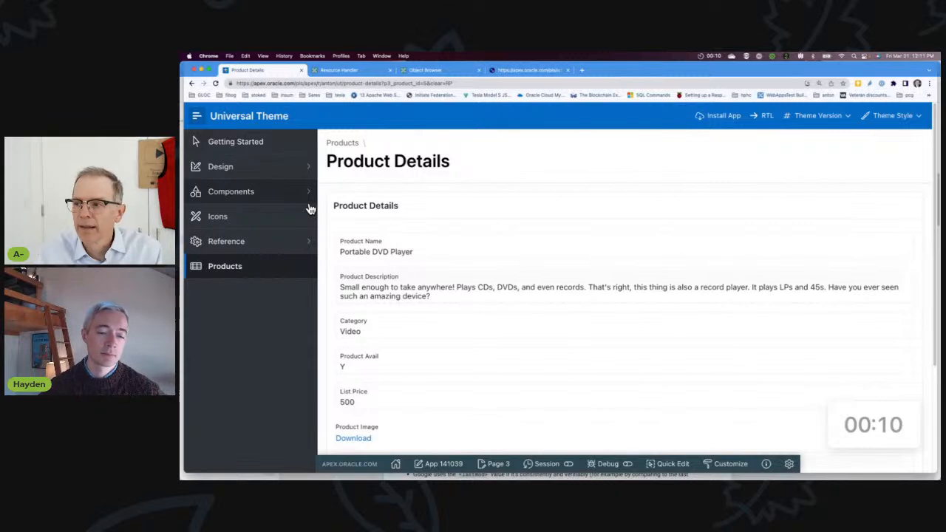
mouse_move(358, 195)
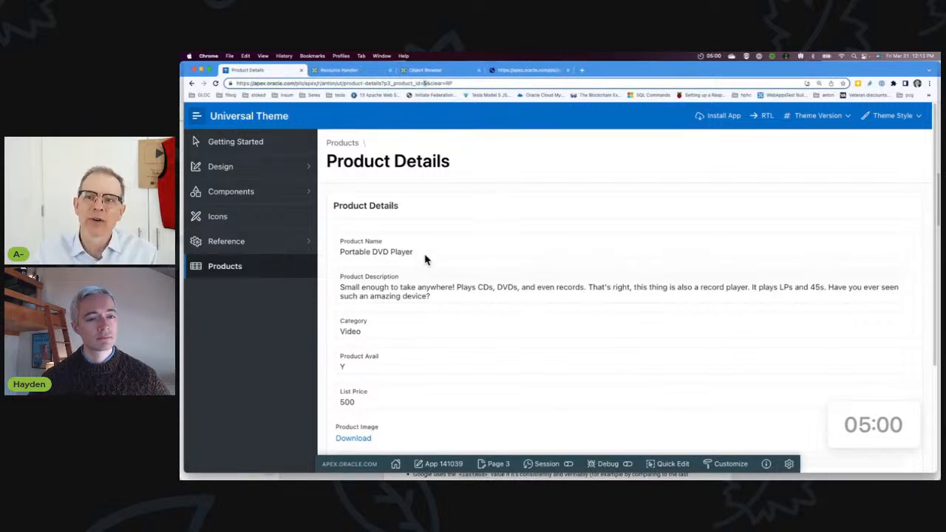
Step: Reload the product URL with an extra parameter holding 'Portable DVD Player'
double_click(375, 251)
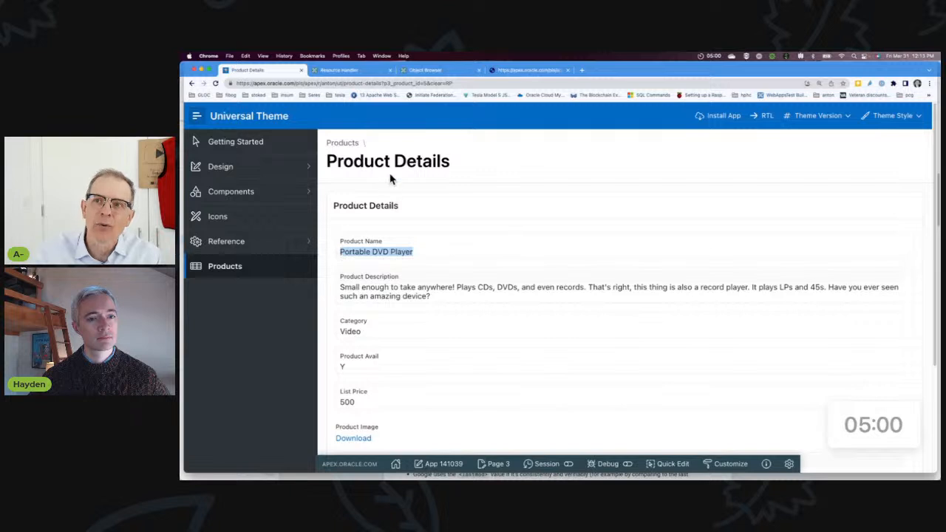
mouse_move(417, 130)
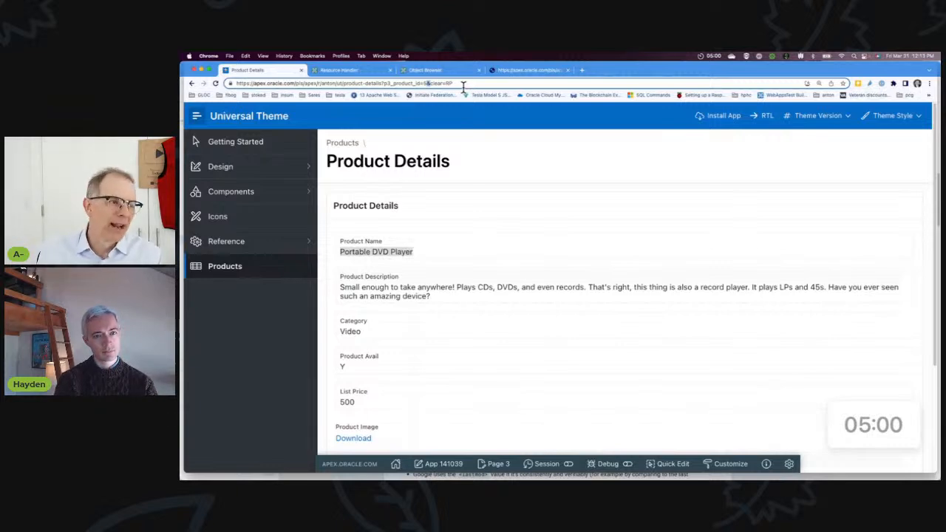
mouse_move(446, 80)
text(&)
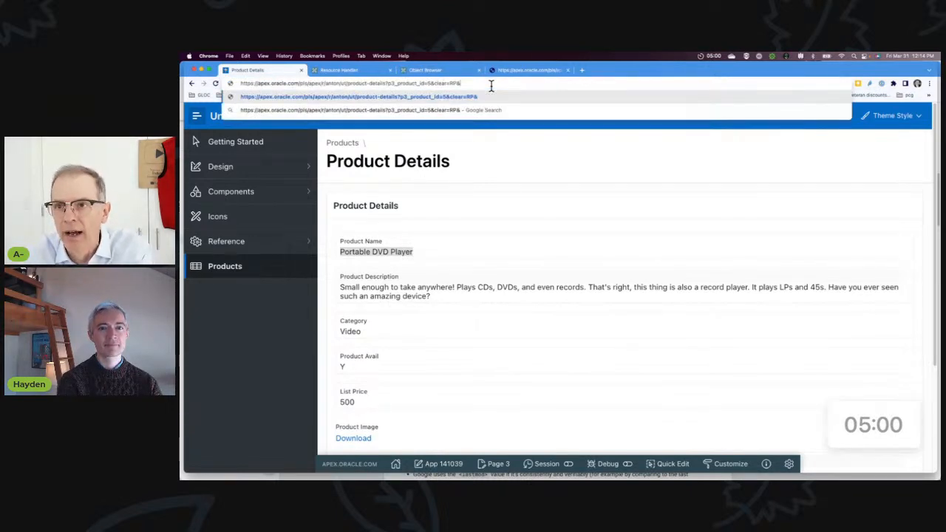
text(wah)
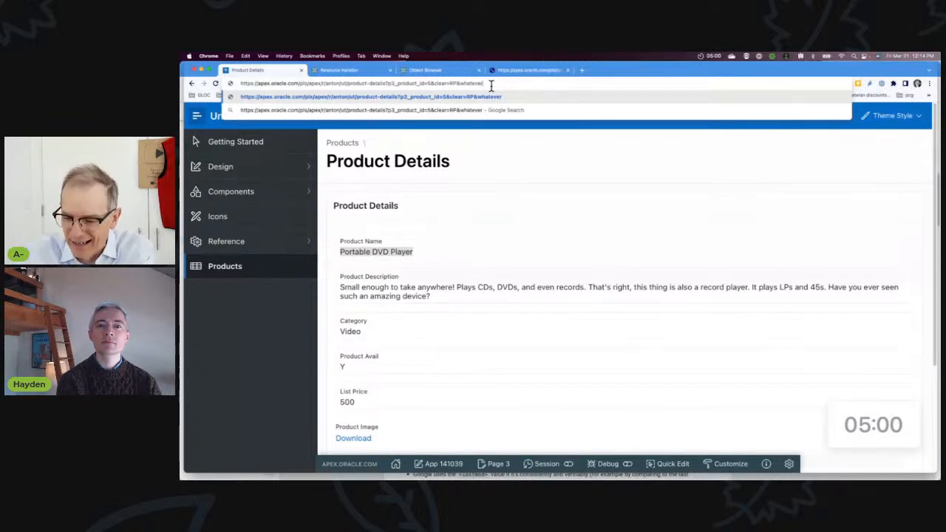
text(Portable DVD Player)
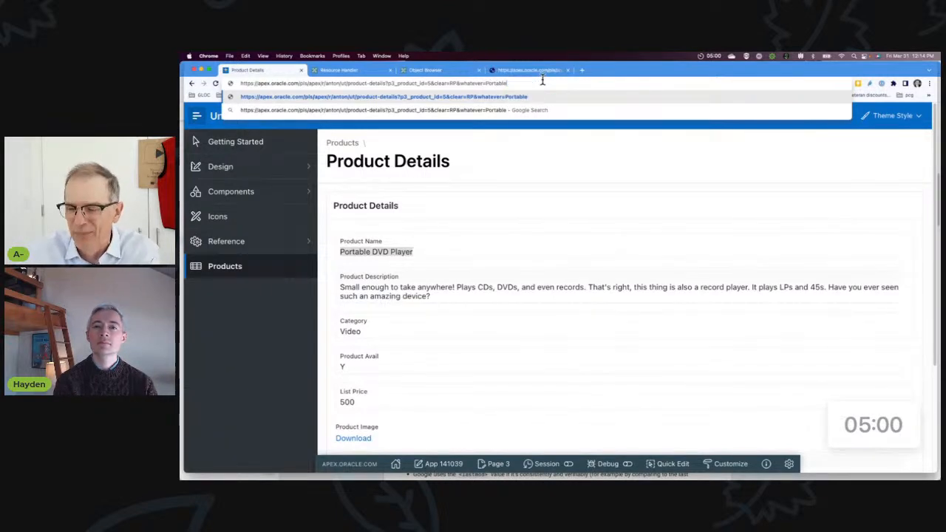
key(Return)
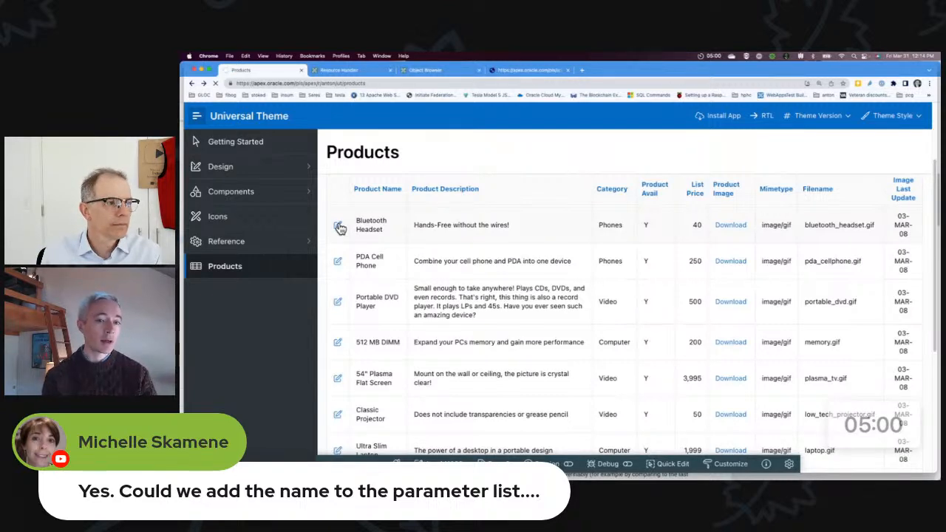
Step: Switch back to Google's Build and submit a sitemap guide
click(337, 224)
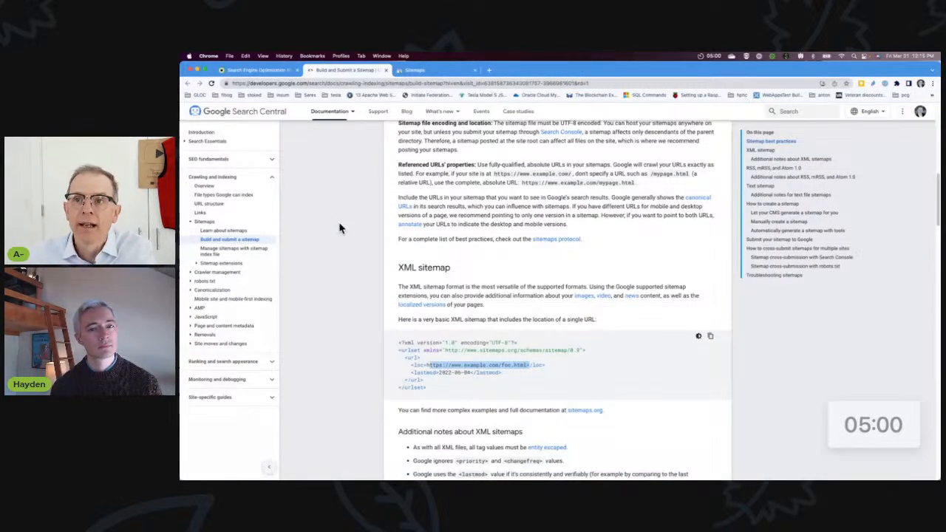
Step: Return to the Insum blog post showing the general sitemap process
click(329, 111)
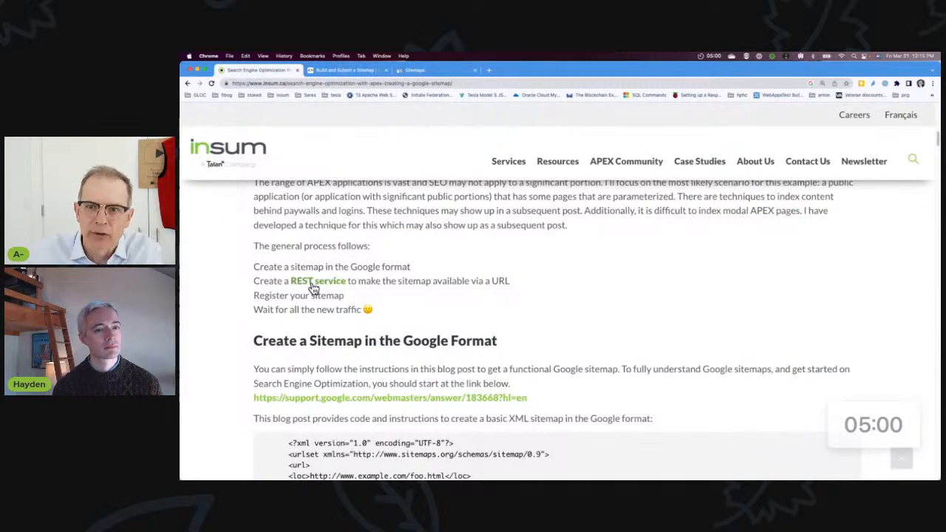
mouse_move(508, 399)
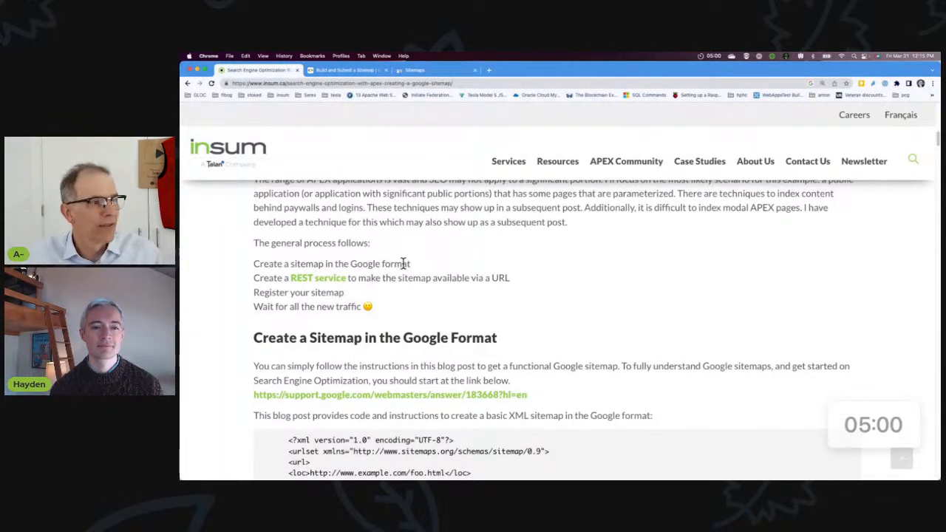
mouse_move(444, 293)
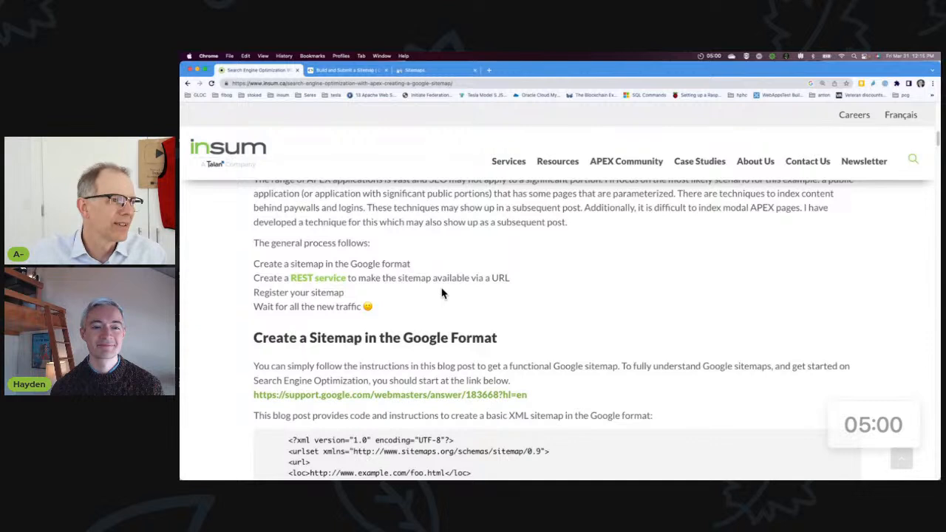
mouse_move(414, 71)
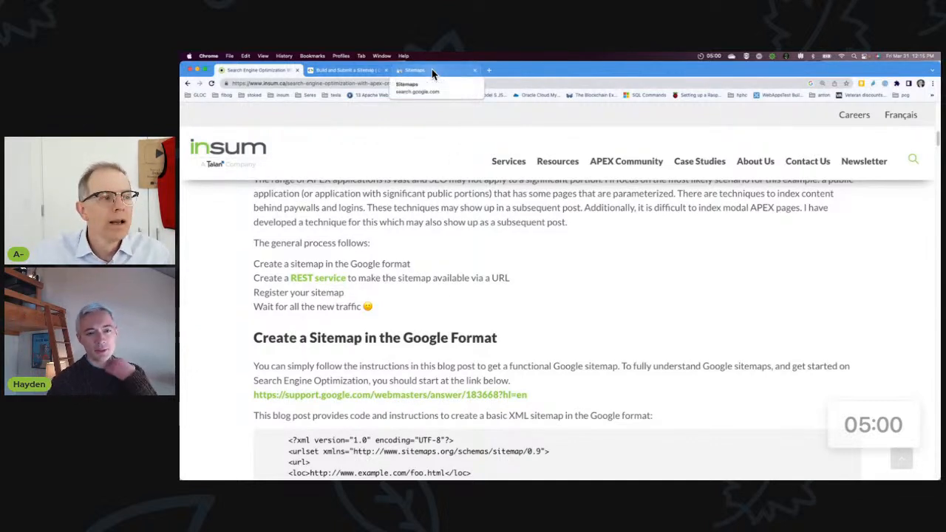
Step: Show the Search Console sitemap report processed successfully with 11 discovered pages
click(414, 69)
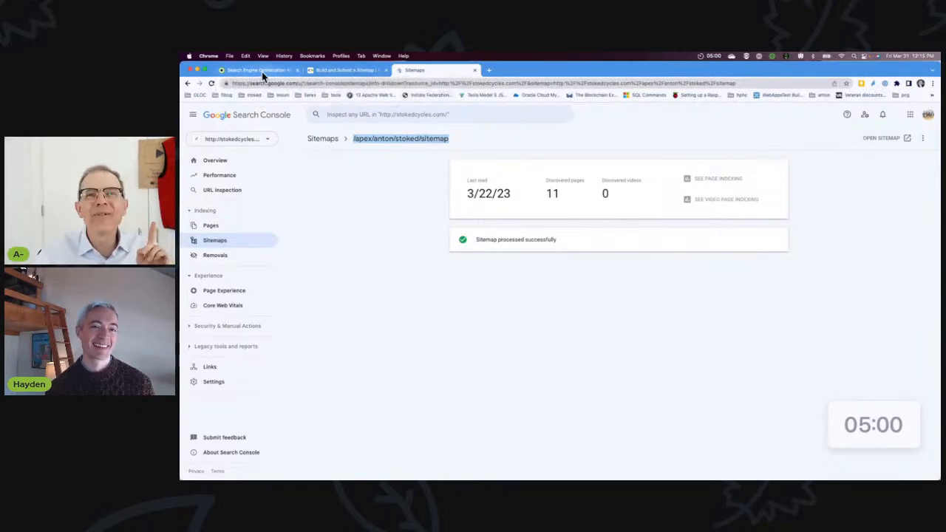
click(254, 69)
text(")
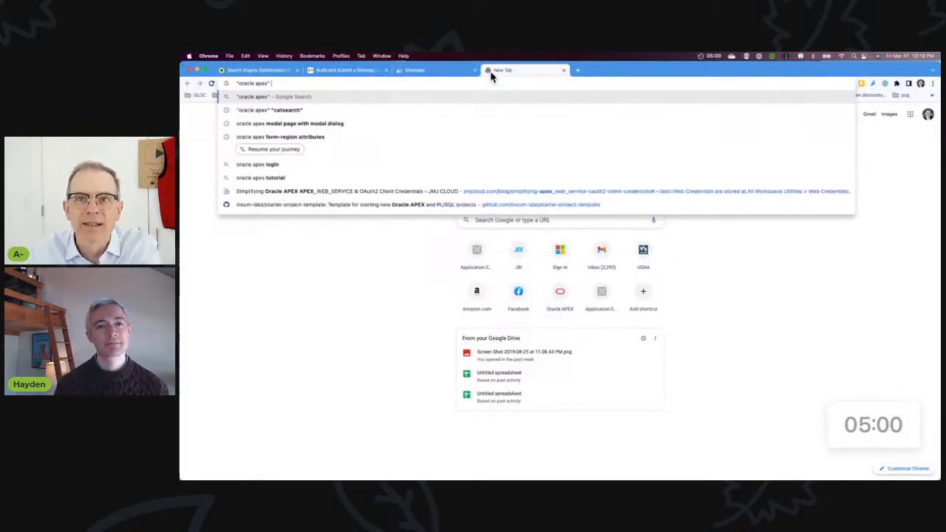
Step: Enter the Google search query "oracle apex" text index in a new tab
text(ora)
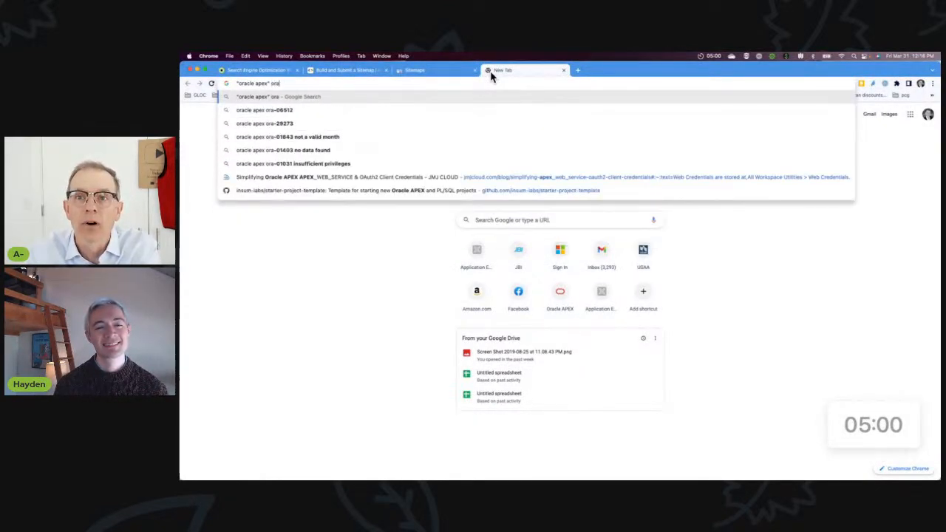
text(text)
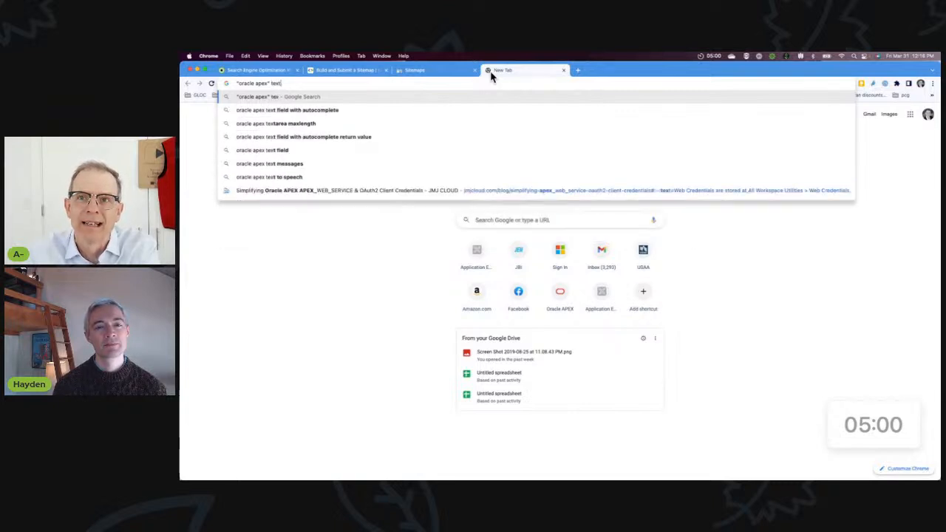
text(index)
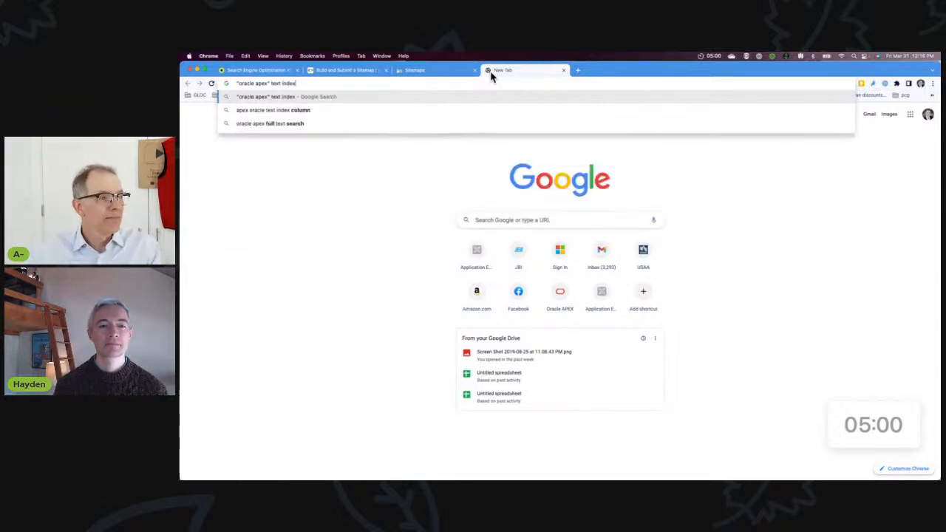